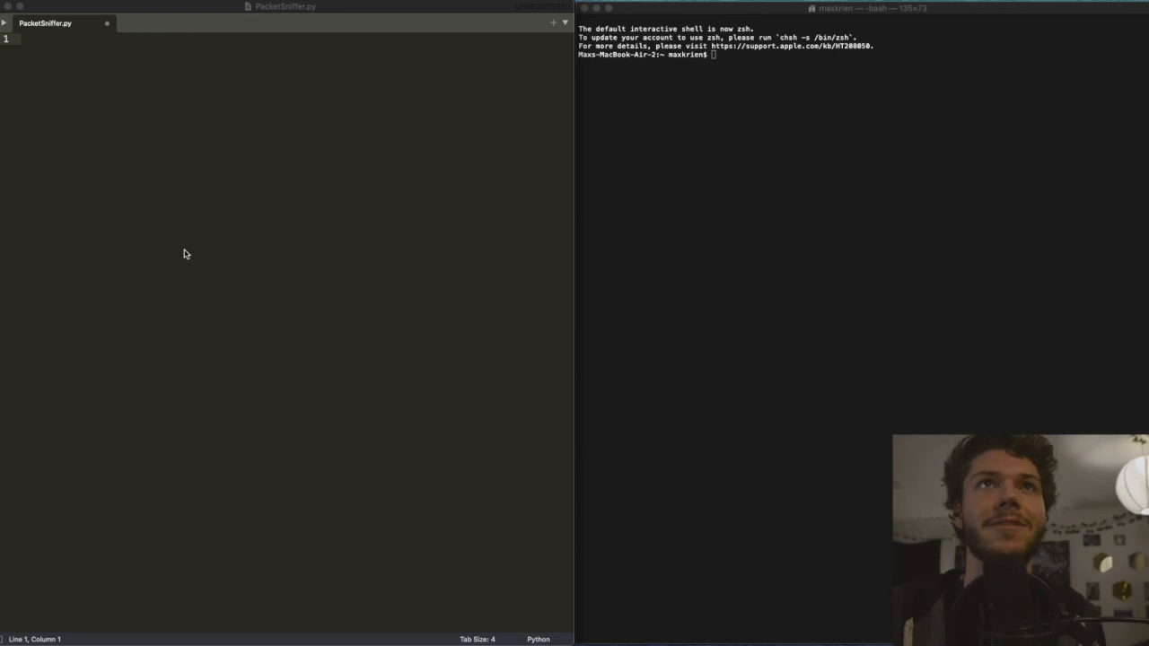
pyautogui.moveTo(338, 140)
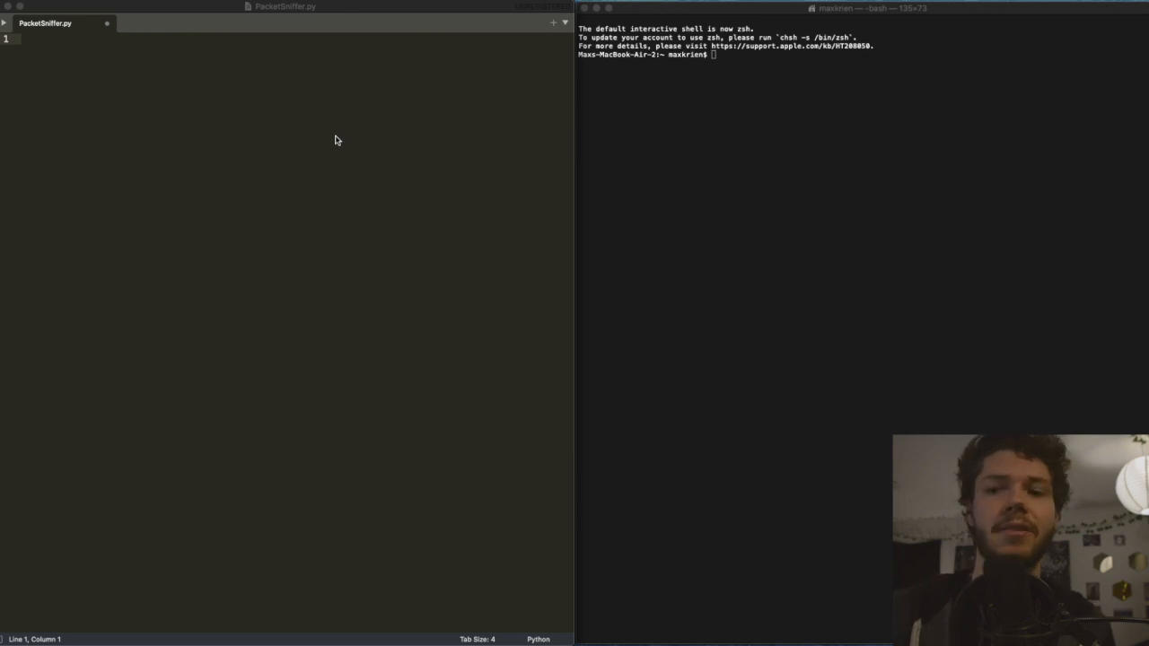
pyautogui.moveTo(403, 147)
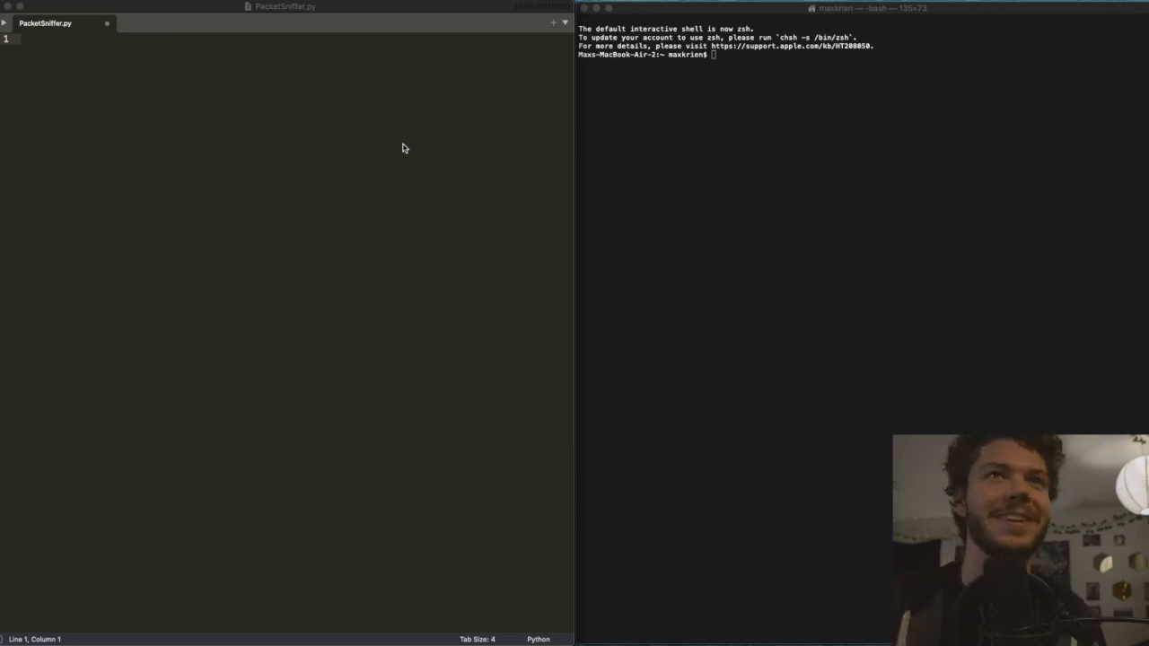
pyautogui.moveTo(391, 104)
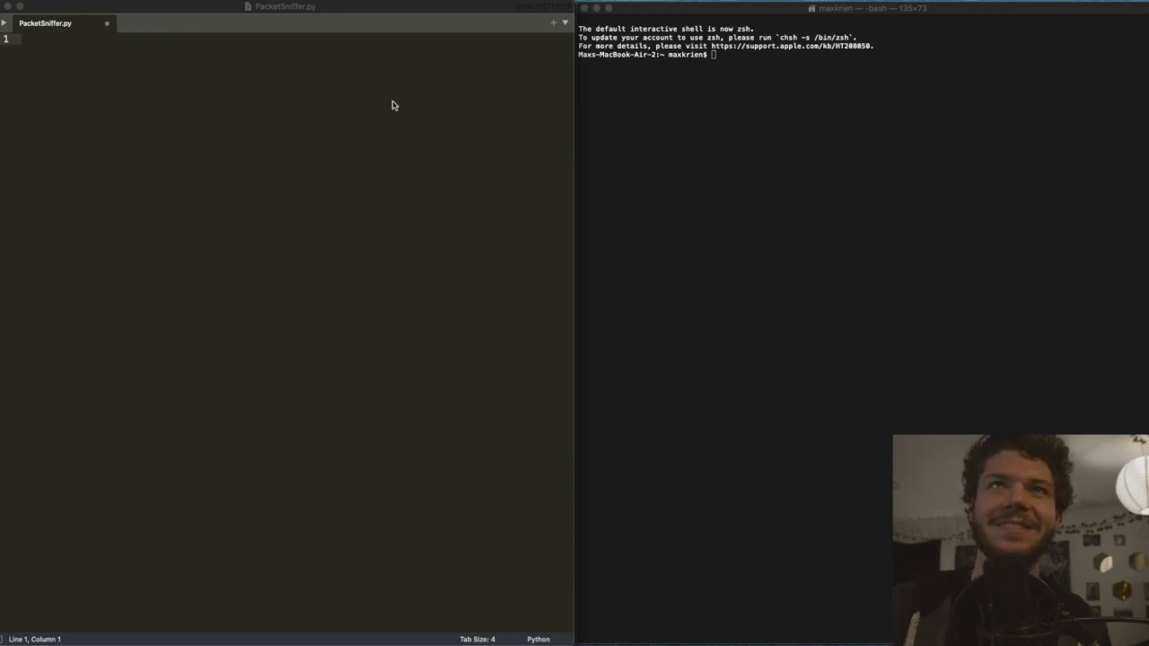
pyautogui.moveTo(354, 59)
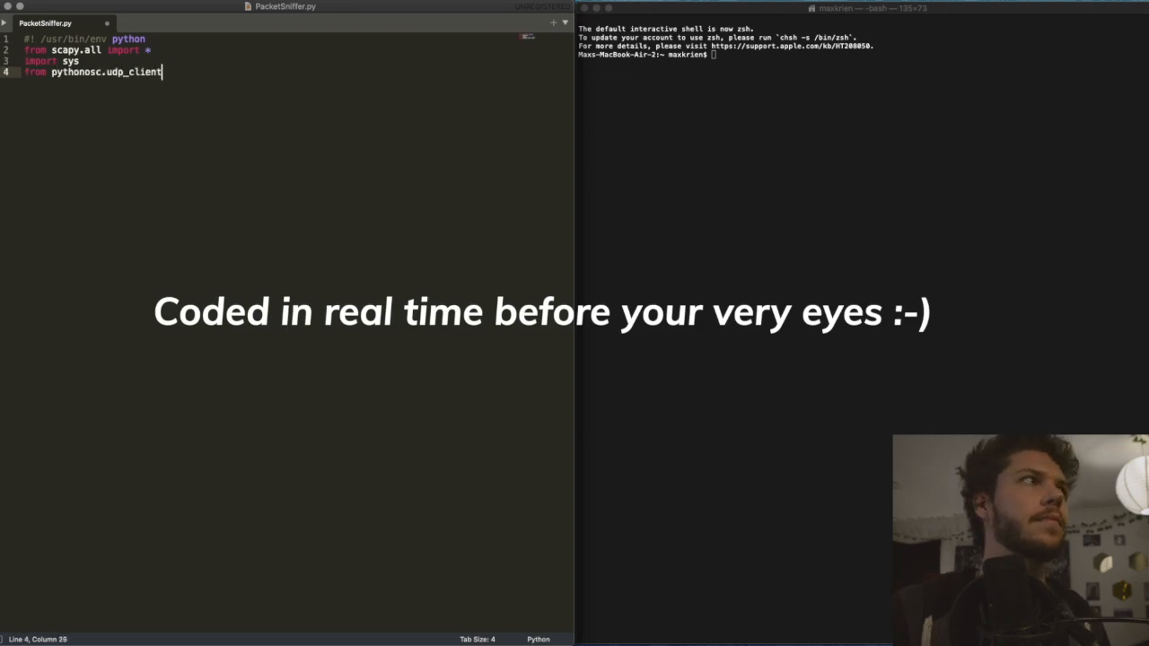
pyautogui.write('import SimpleUDPClient')
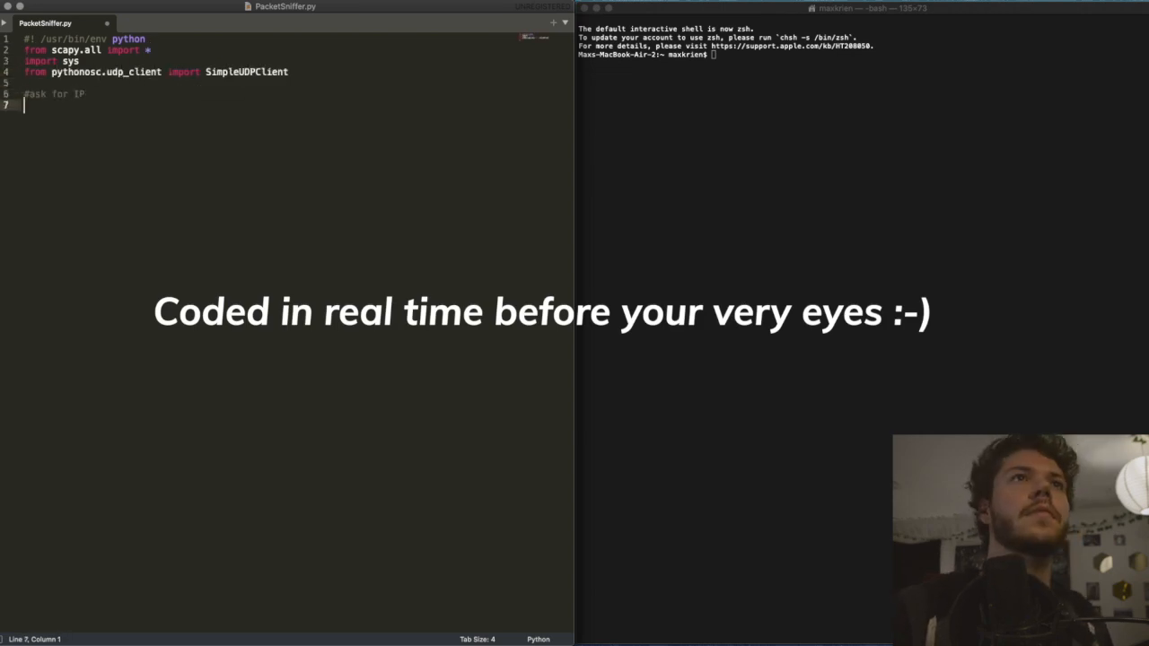
pyautogui.write('print ("MAX/MSP patcher Host IP:')
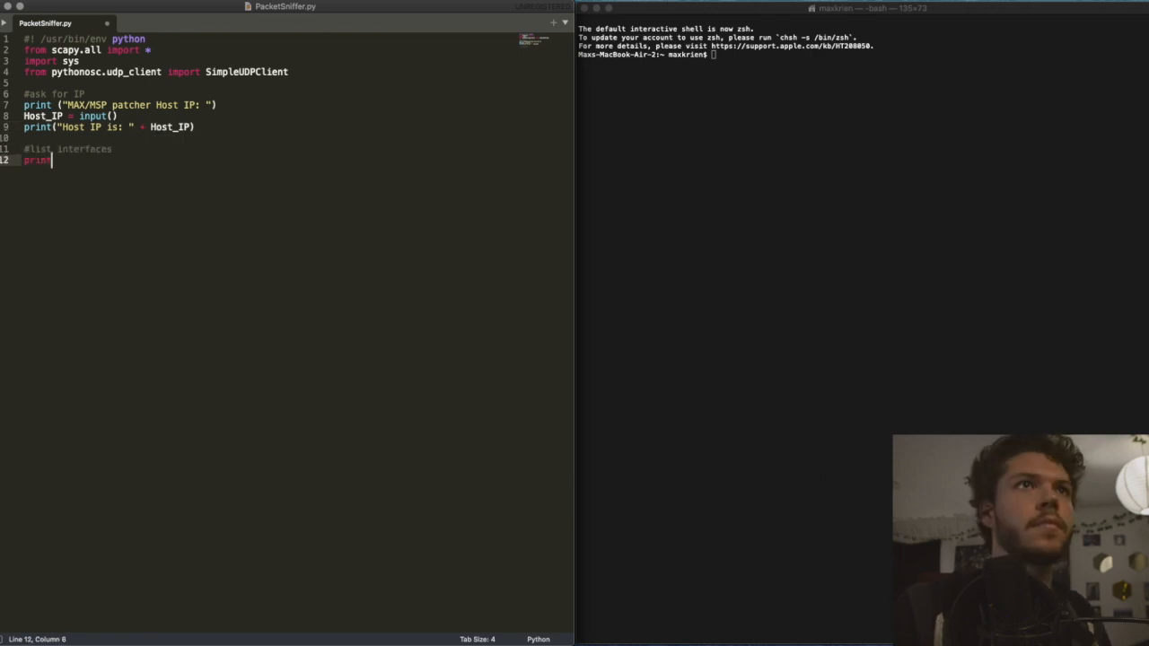
pyautogui.write('("Choose an available interface:")')
pyautogui.write('iFace = input(')
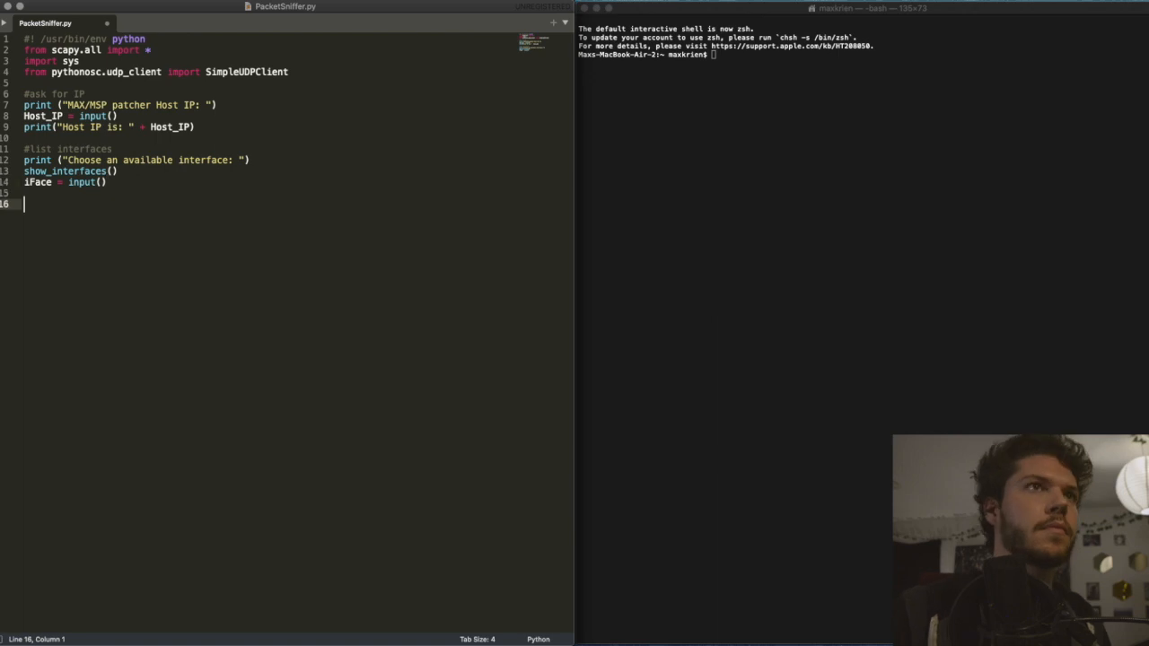
pyautogui.write('a = sniff(prn = analyze_pace)')
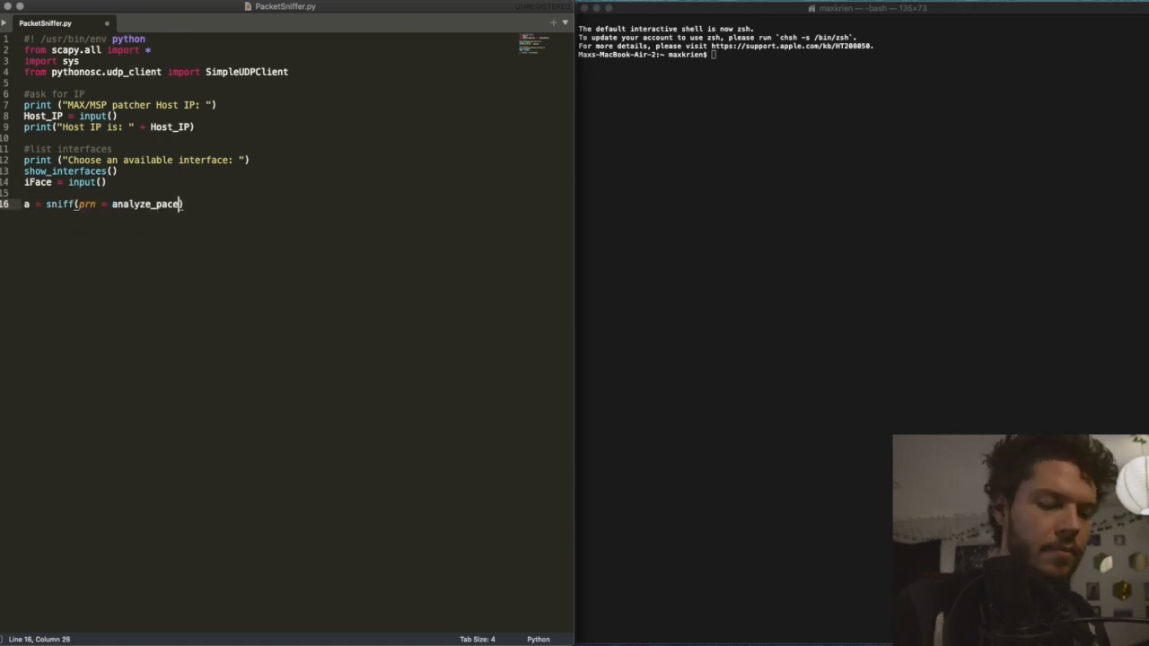
pyautogui.write('t, iface = iFace, filter')
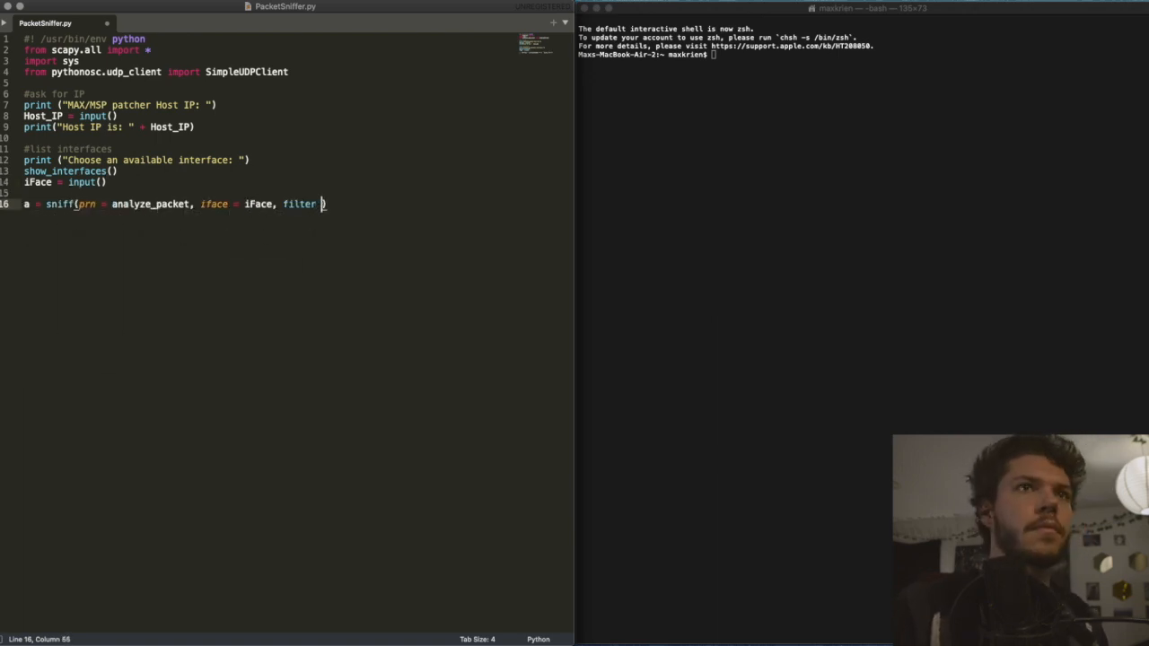
pyautogui.write('def ab')
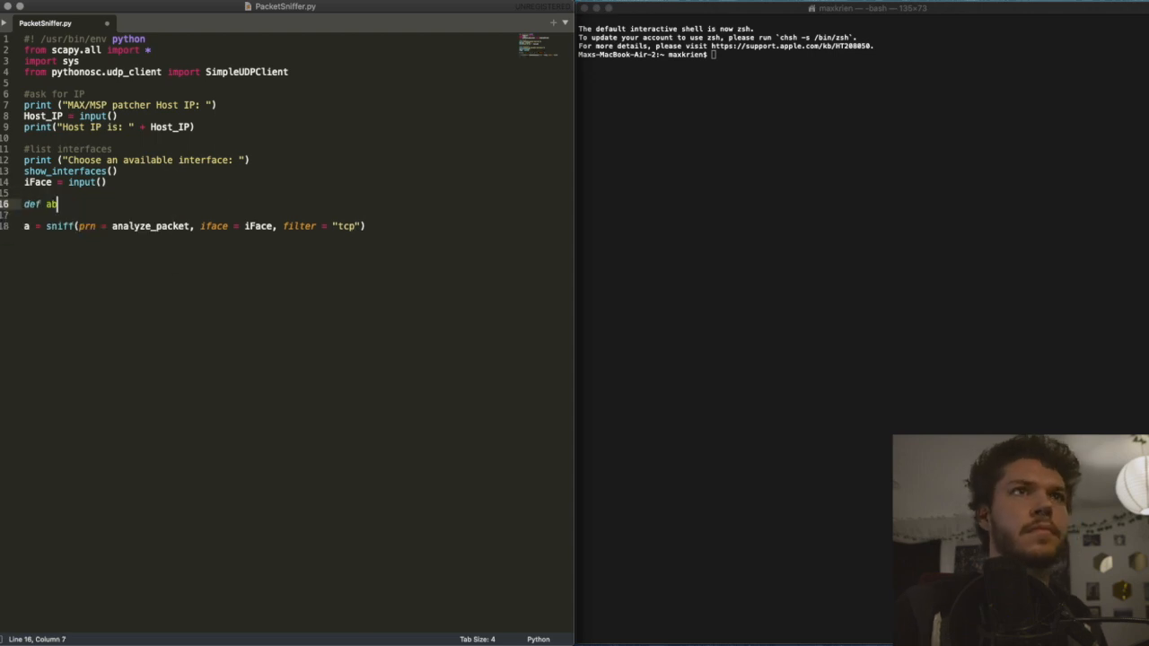
pyautogui.write('nalyze_packet(pkt):')
pyautogui.write('client = SimpleUDPC')
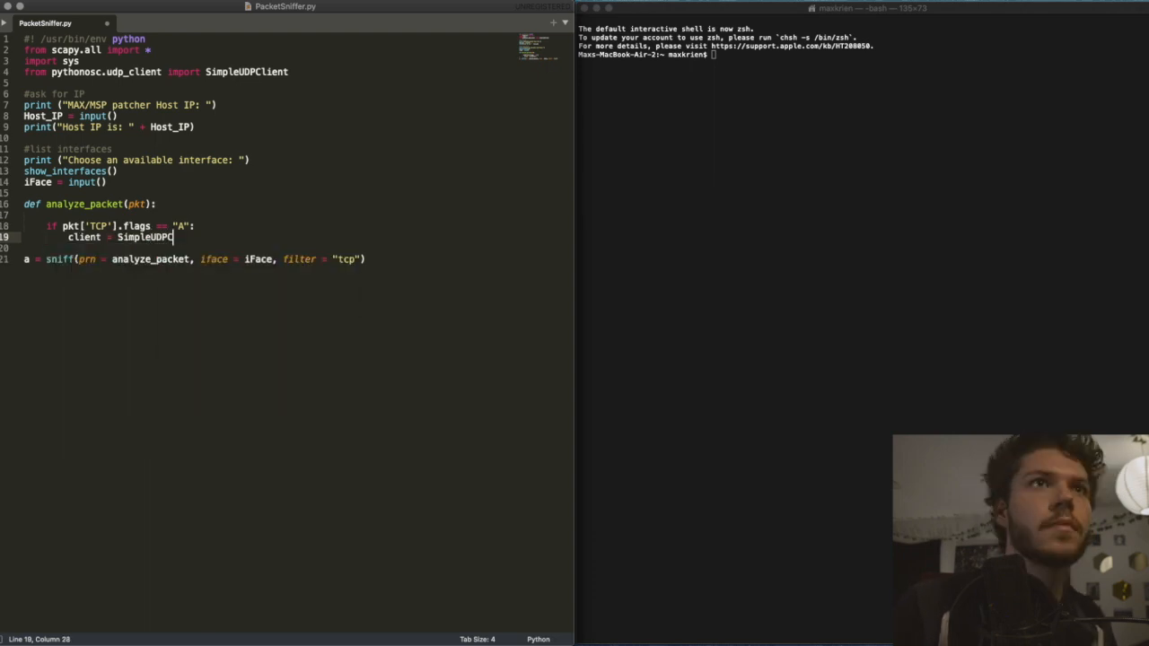
pyautogui.write('(Host_IP, 1120')
pyautogui.write('client.send_message(')
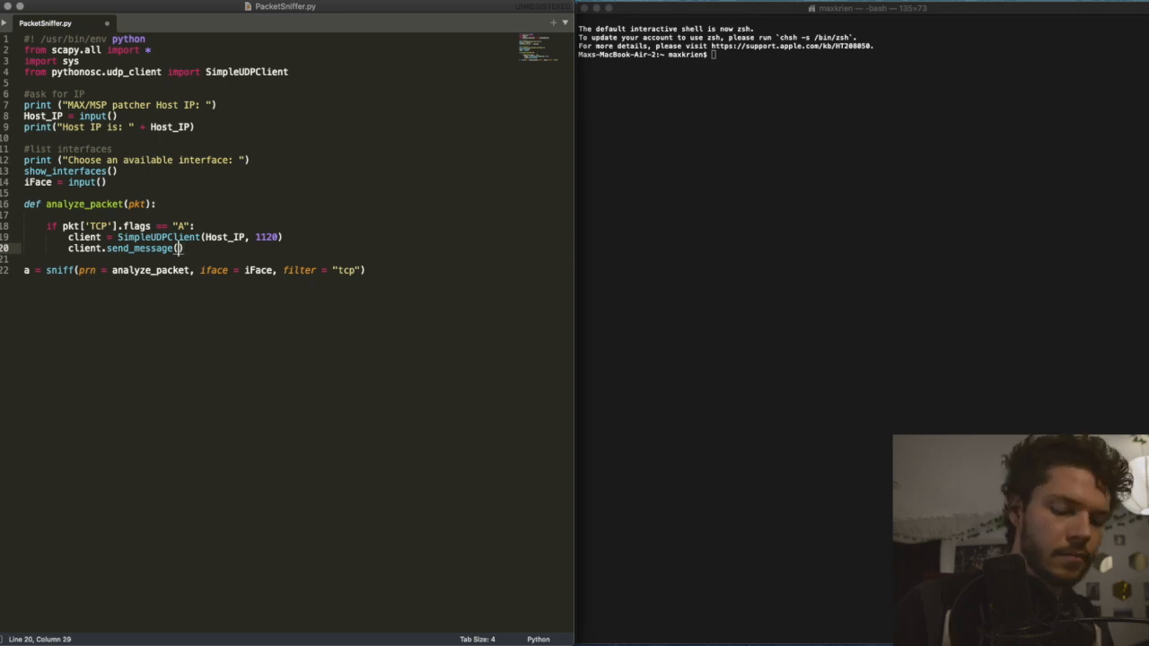
pyautogui.write('p_lenth')
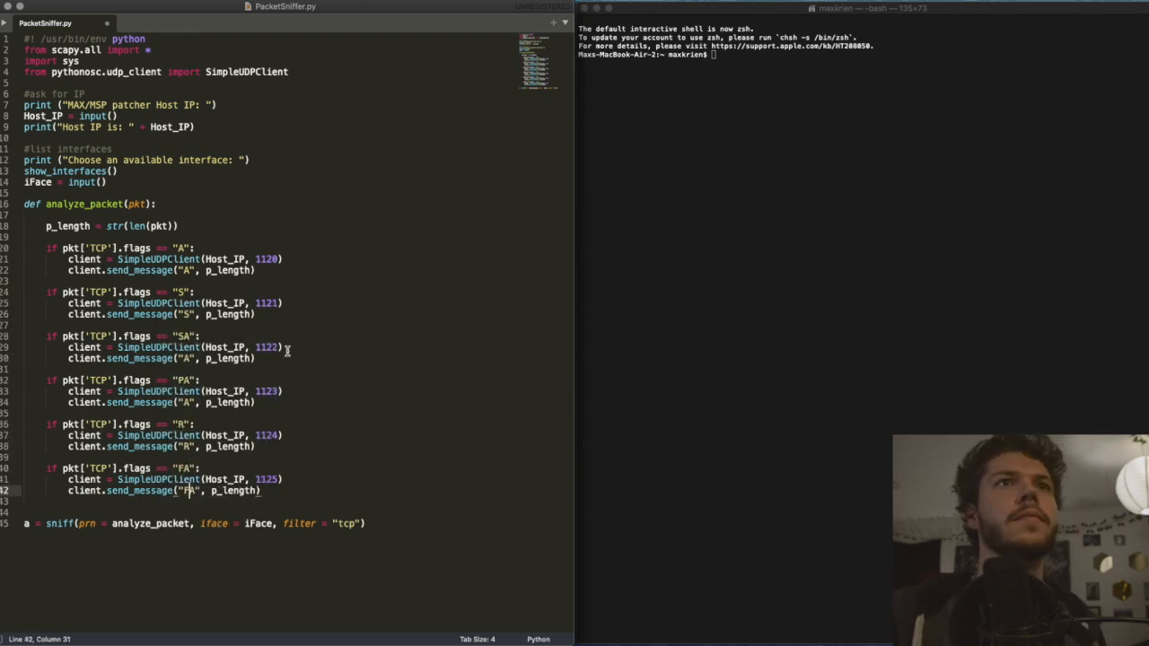
pyautogui.write('return pkt.summary()')
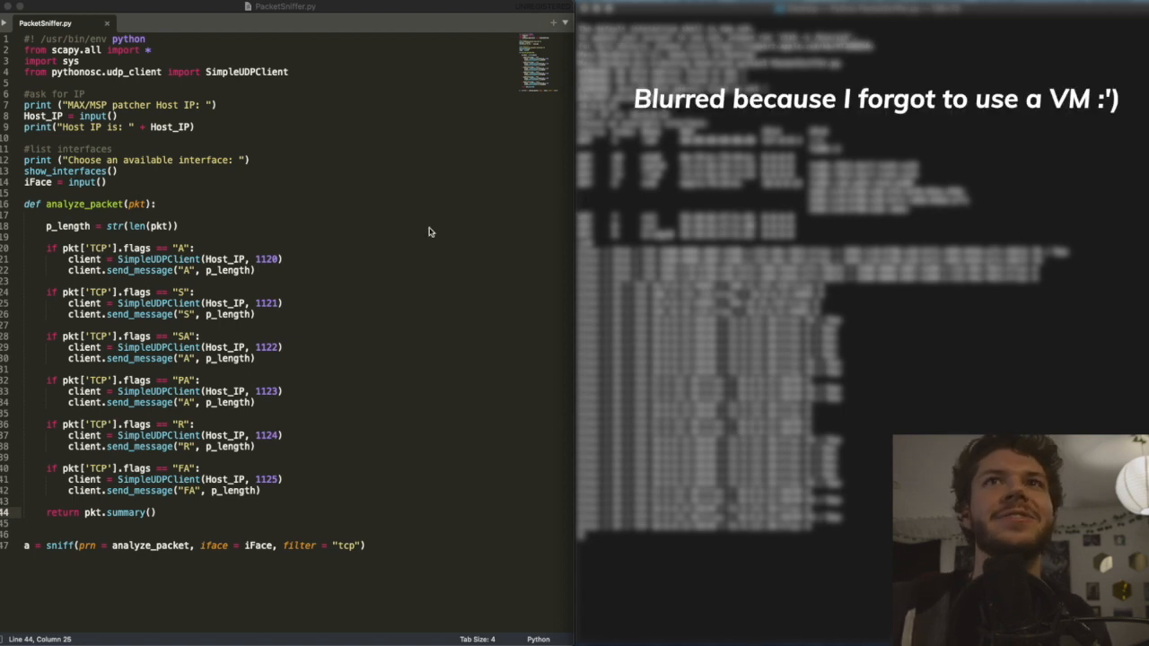
pyautogui.moveTo(366, 234)
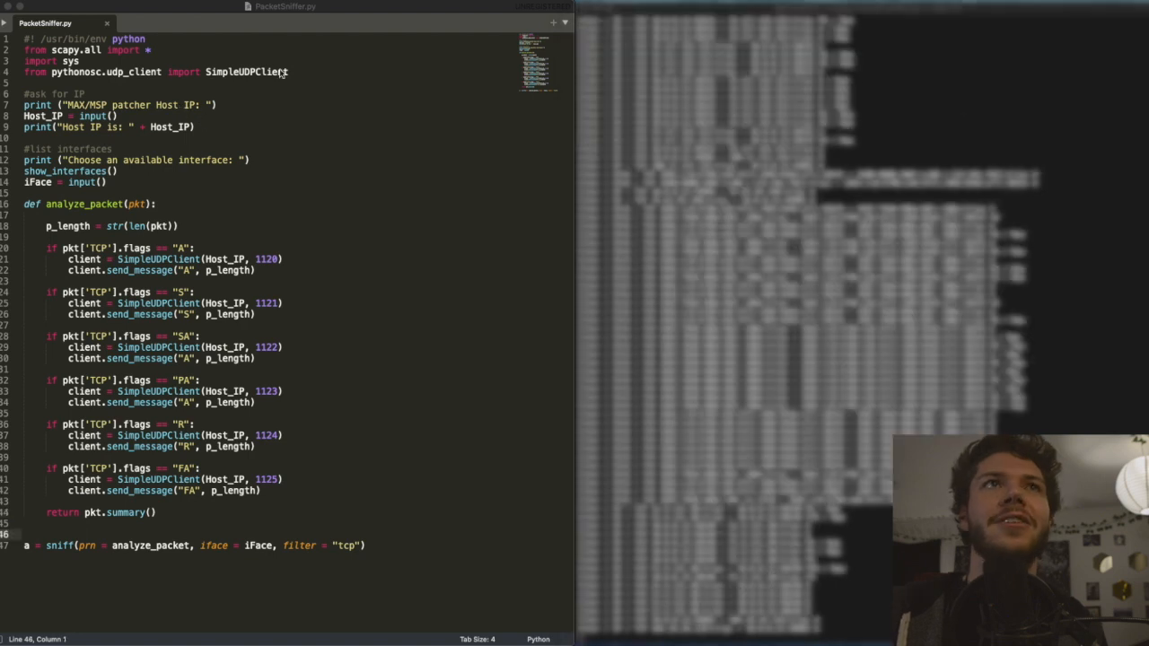
pyautogui.moveTo(348, 122)
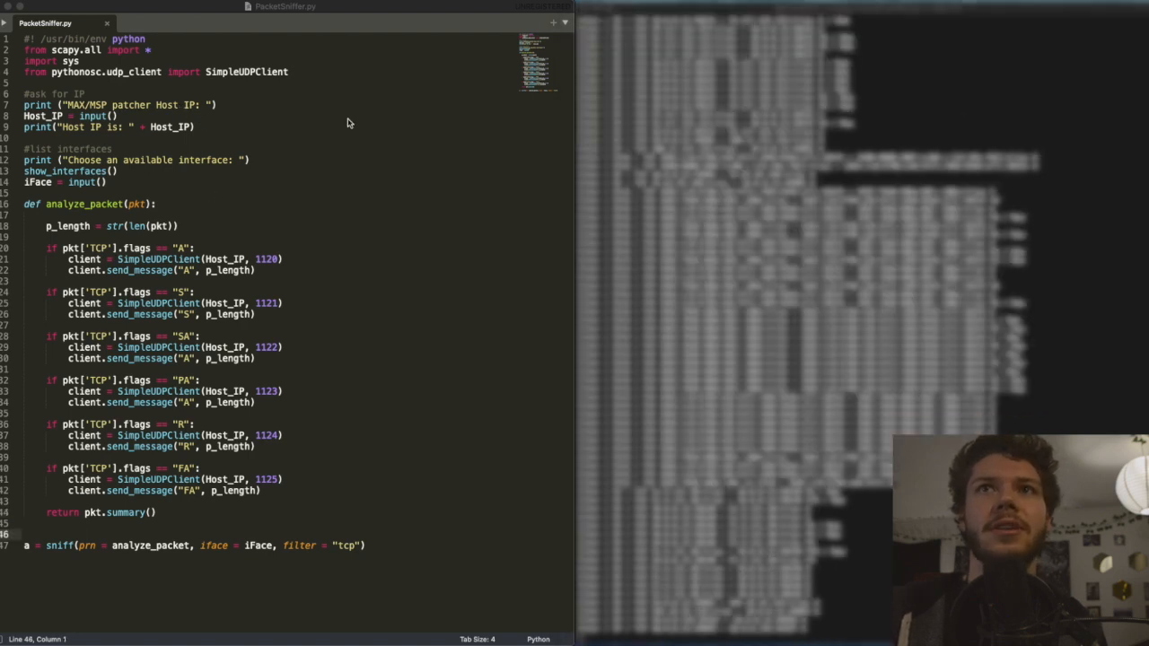
pyautogui.moveTo(255, 264)
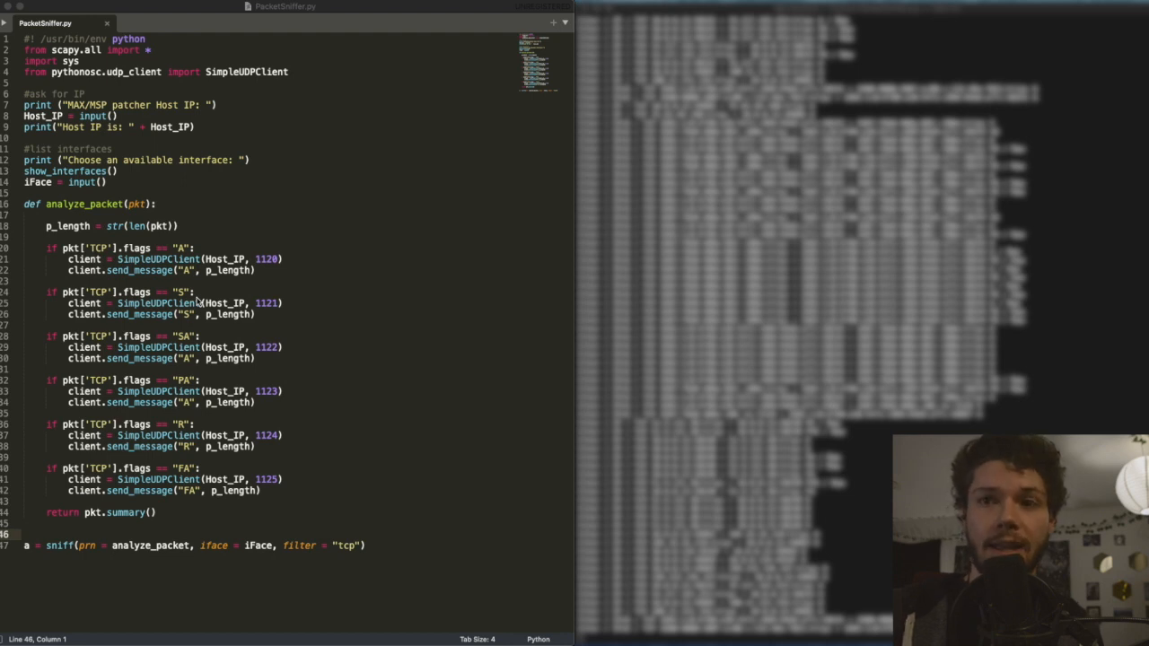
pyautogui.moveTo(183, 320)
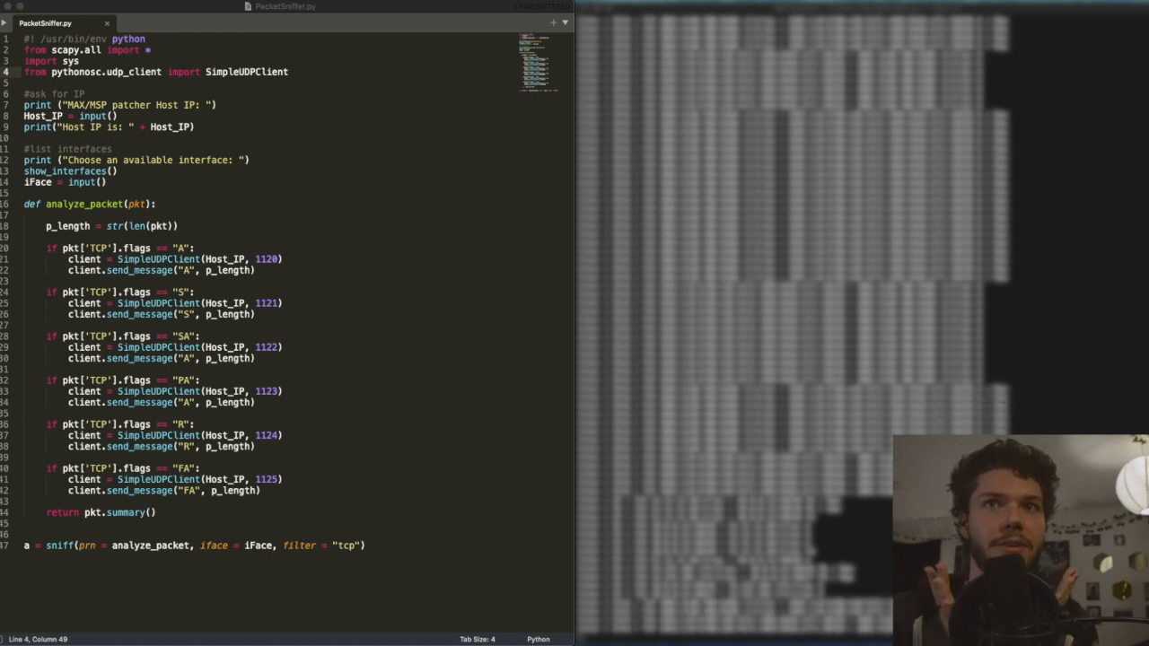
pyautogui.moveTo(503, 440)
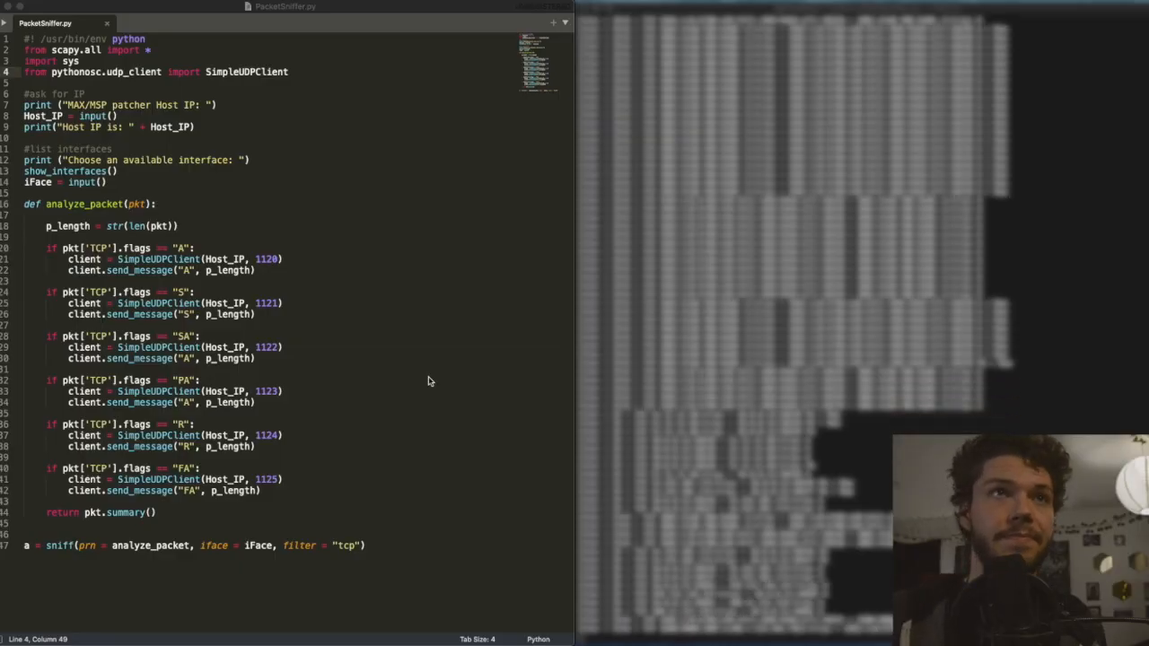
pyautogui.moveTo(367, 380)
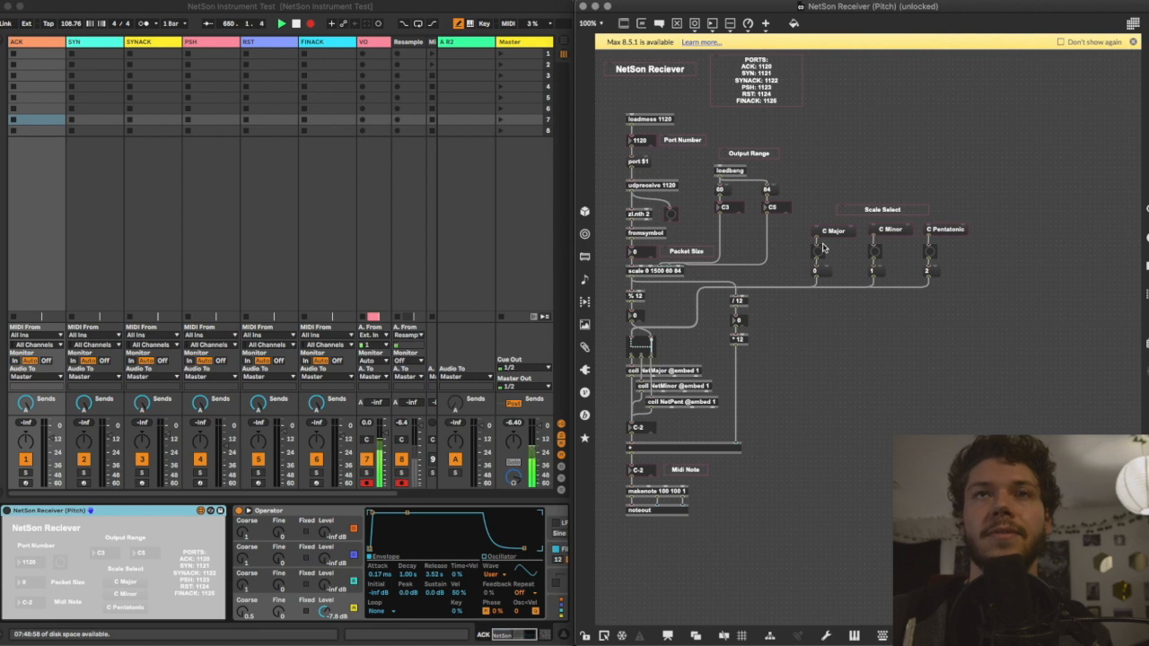
pyautogui.moveTo(779, 332)
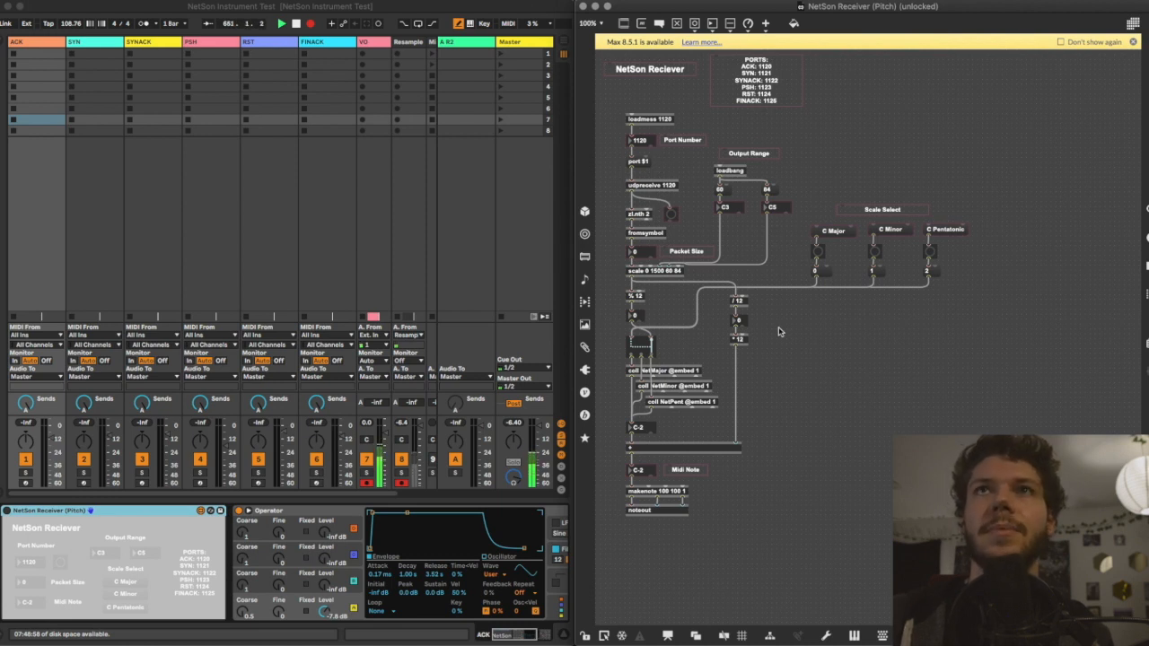
pyautogui.moveTo(878, 147)
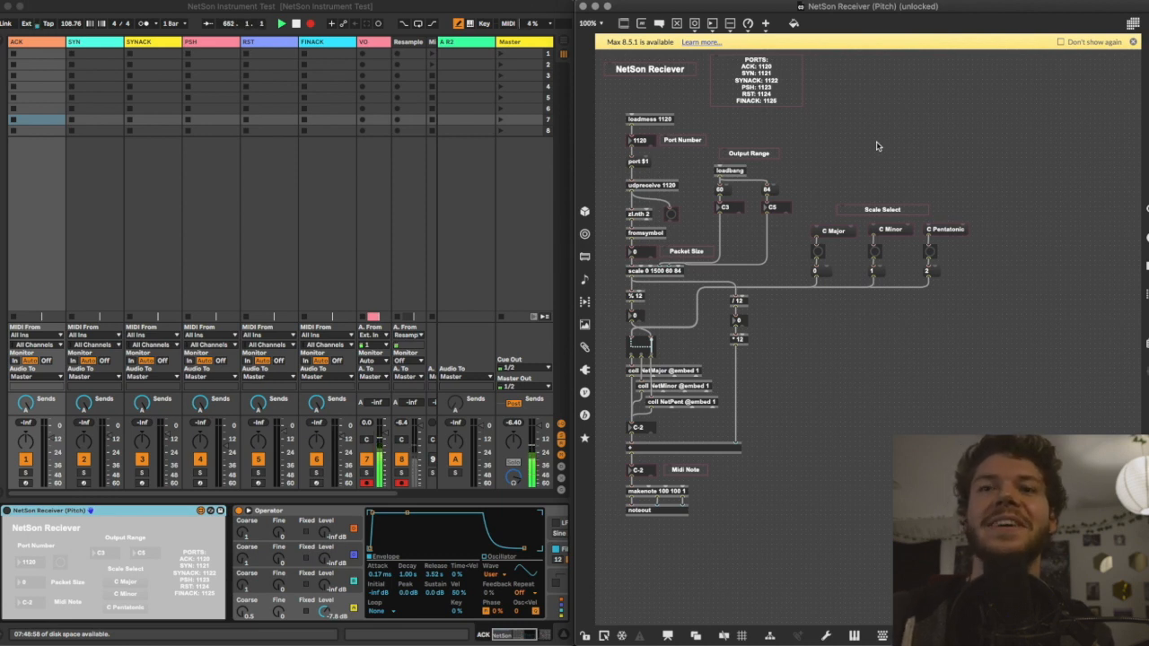